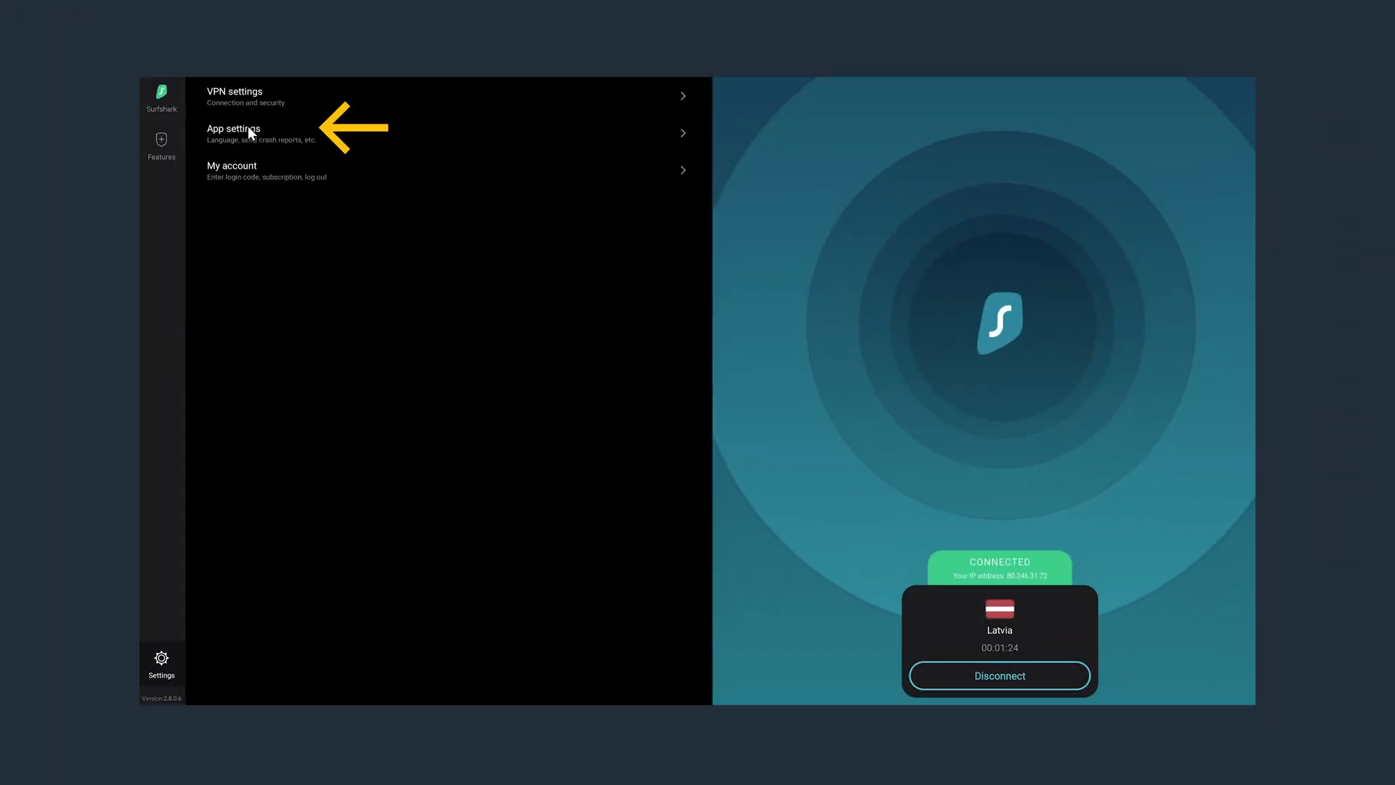
{"action": "left_click", "coordinate": [232, 132]}
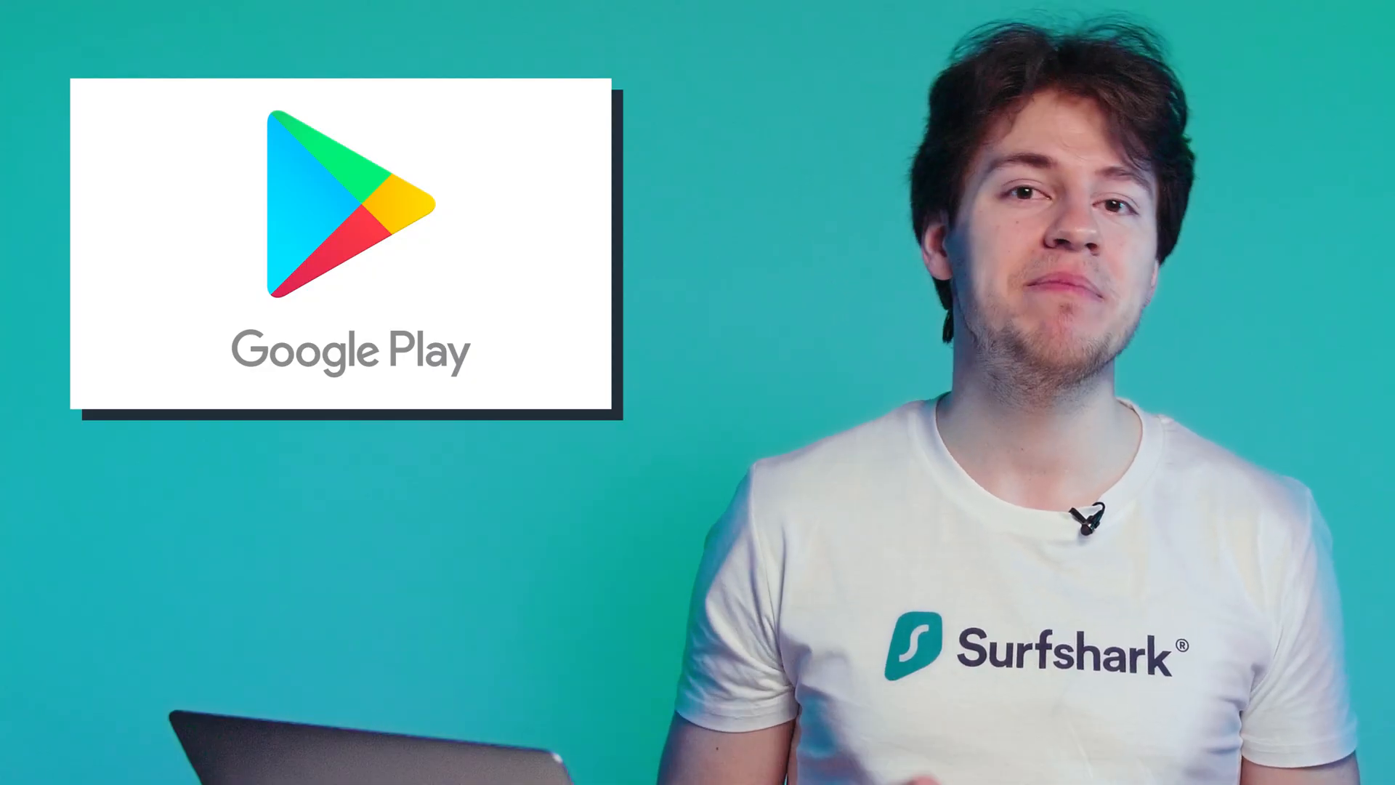
{"action": "left_click", "coordinate": [108, 253]}
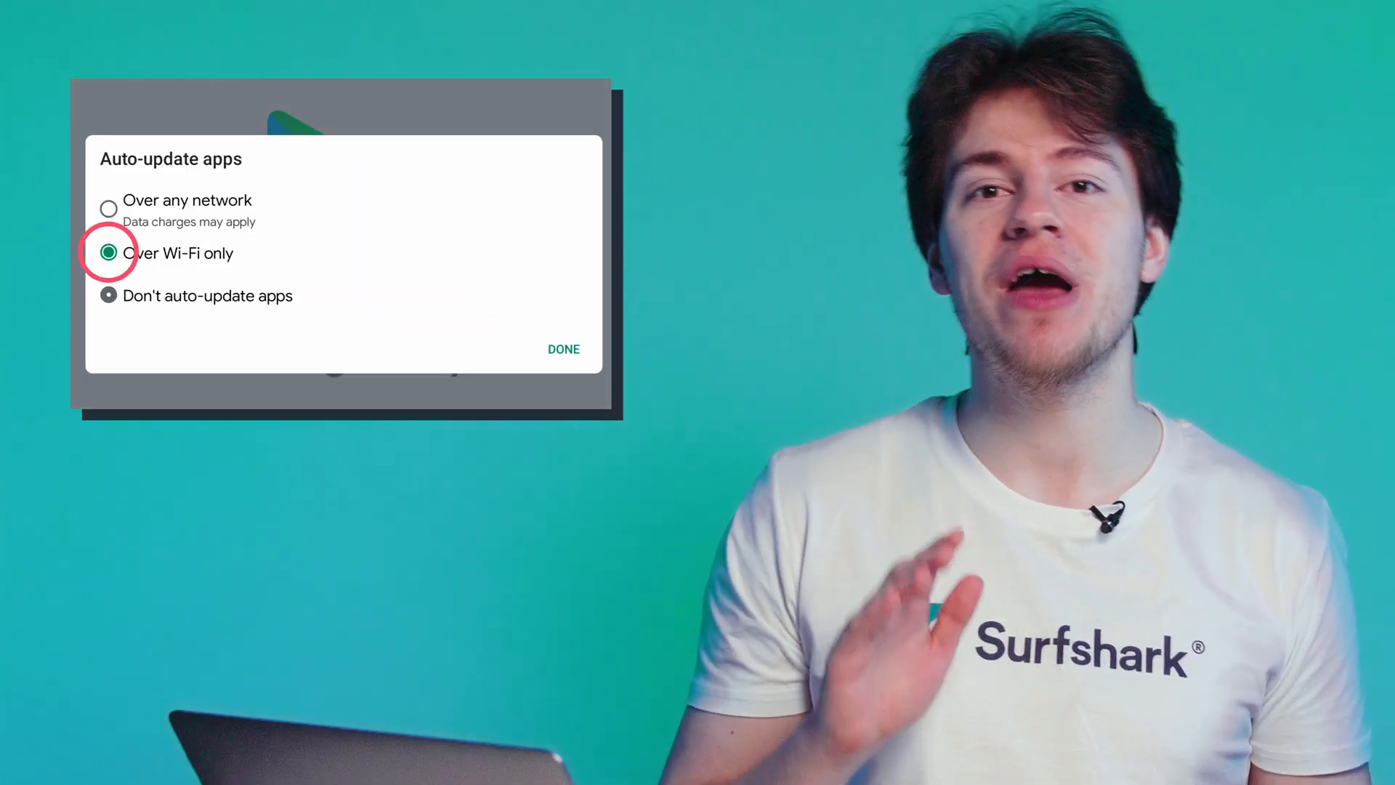